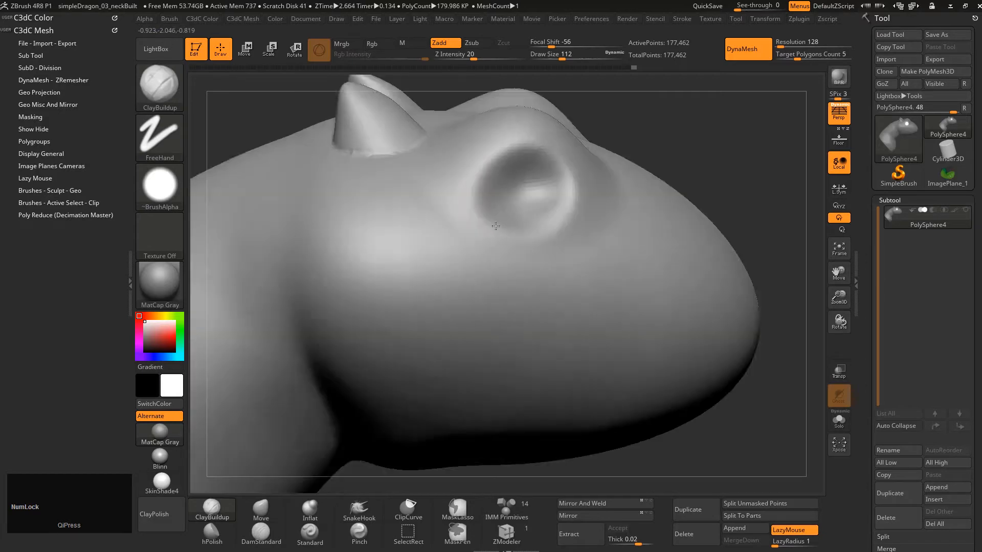
- Build up clay around the dragon's eye socket with ClayBuildup
left_click_drag(494, 226, 485, 146)
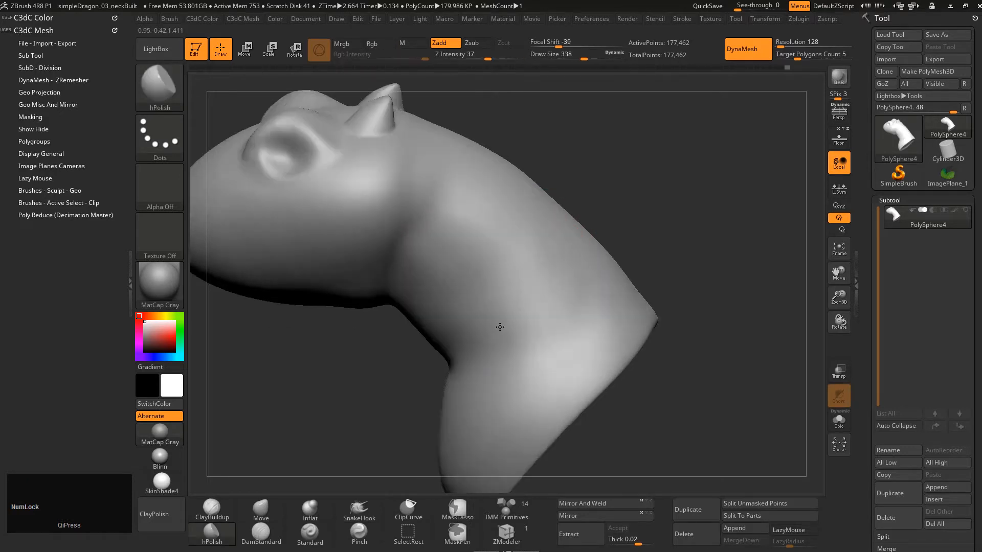
- Polish the dragon's neck smooth with the hPolish brush
left_click_drag(500, 326, 440, 219)
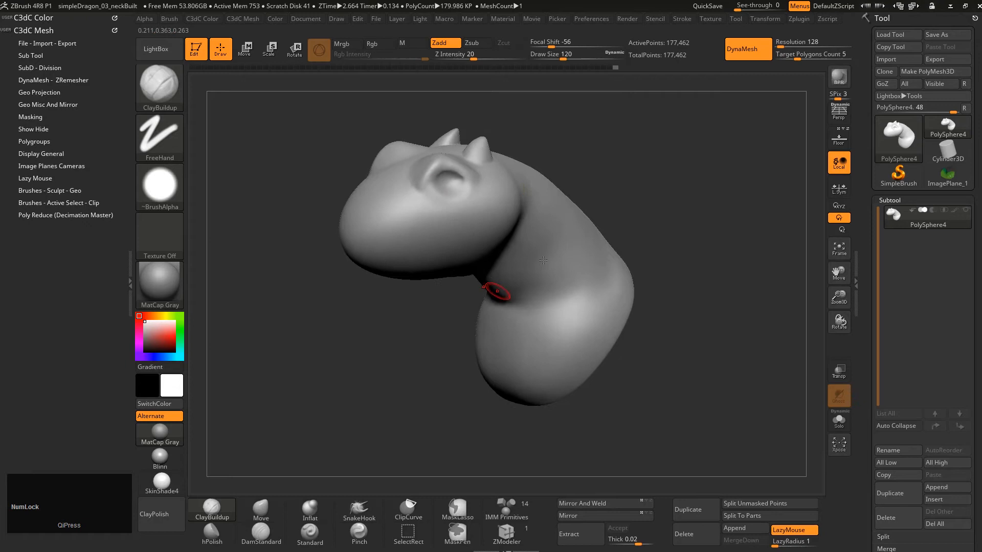
- Rotate the dragon model into a side profile view
left_click_drag(542, 263, 516, 281)
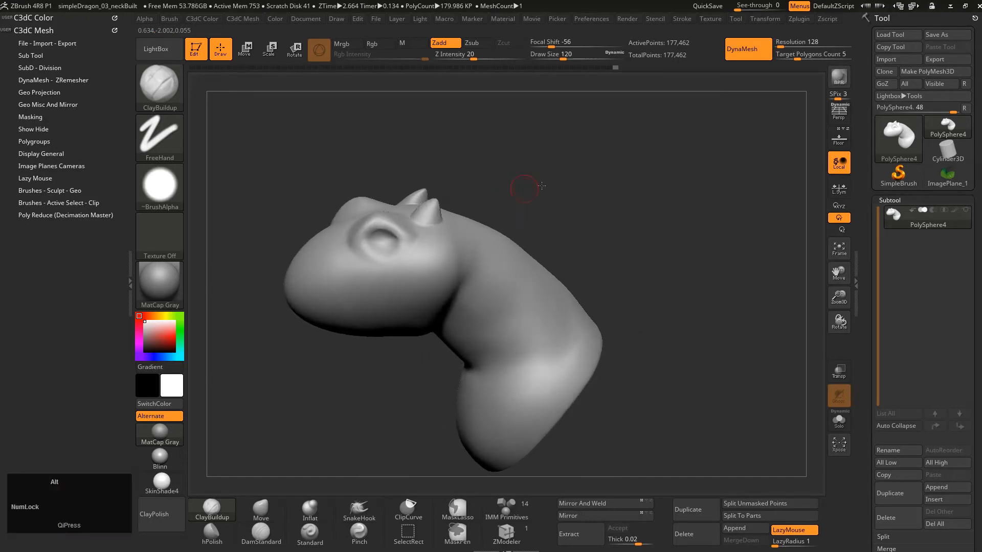
left_click_drag(542, 187, 611, 149)
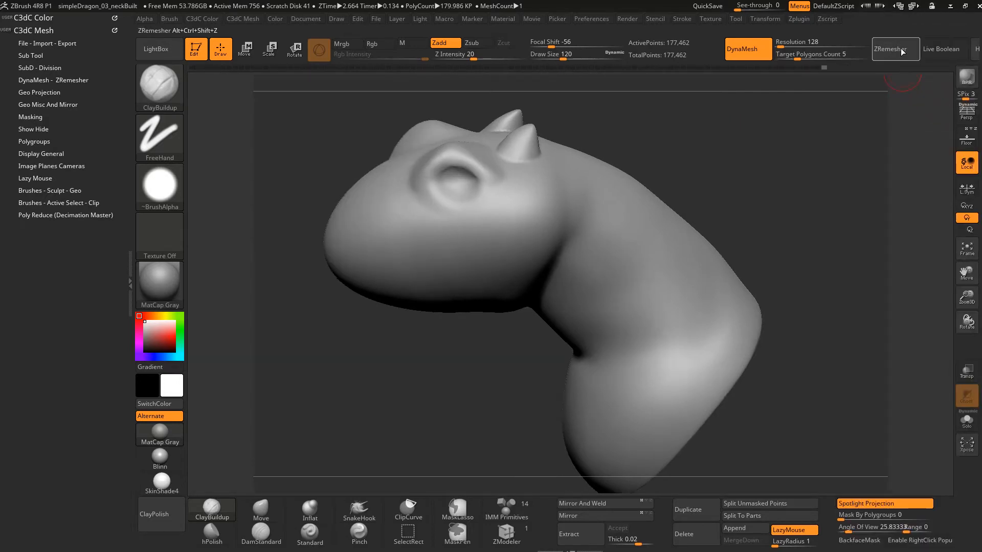
- Run ZRemesher from the DynaMesh - ZRemesher menu with Target Polygons Count 5
left_click(54, 79)
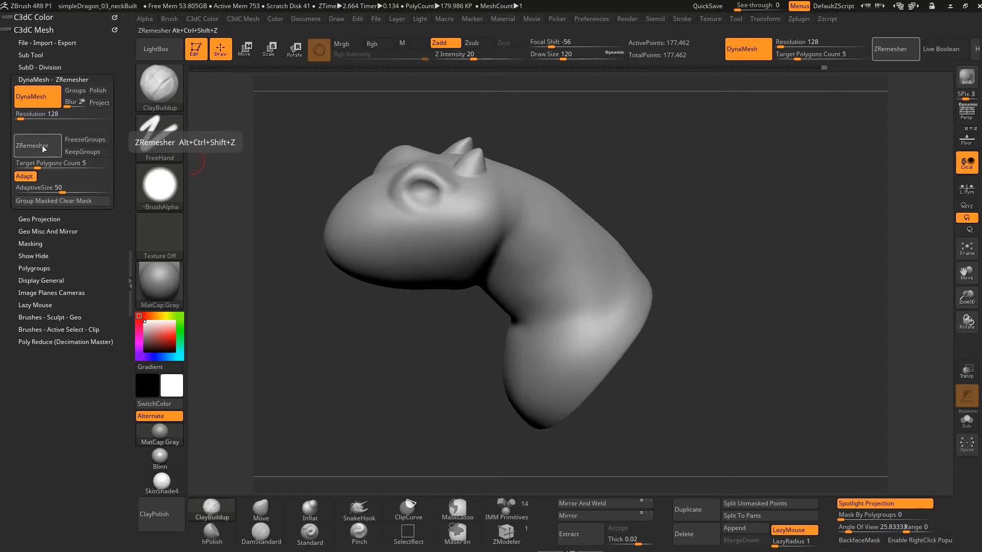
mouse_move(36, 157)
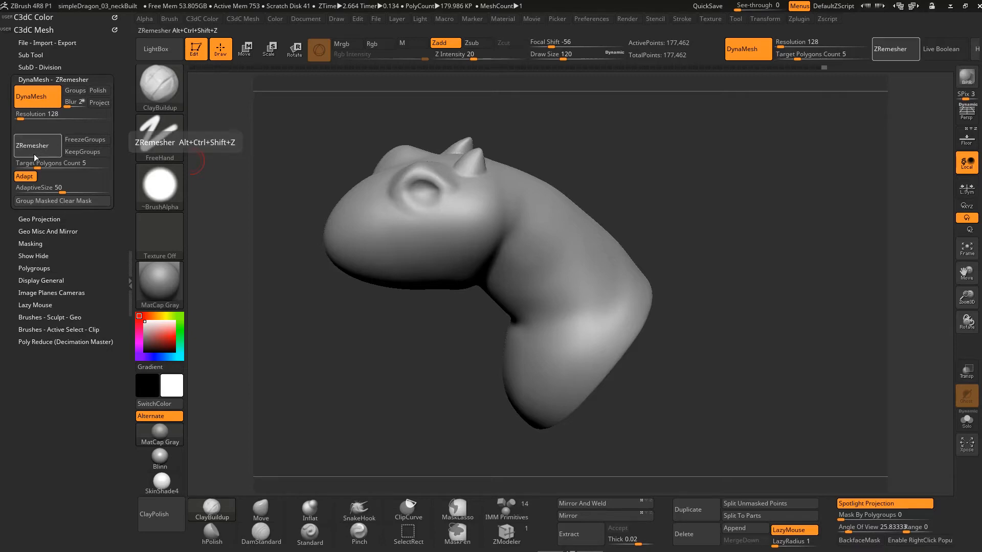
left_click(32, 146)
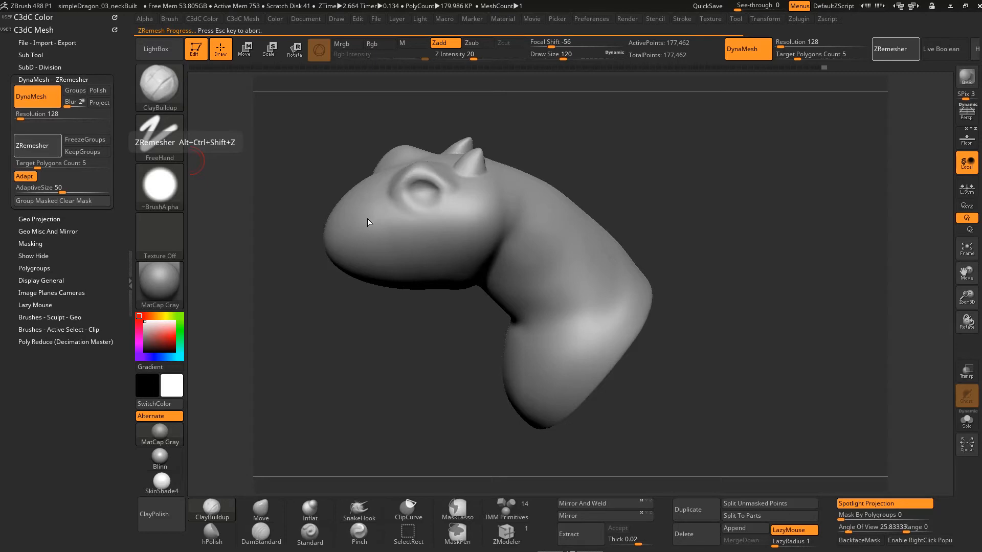
- Turn on PolyF and rotate to inspect the new quad topology
left_click(37, 145)
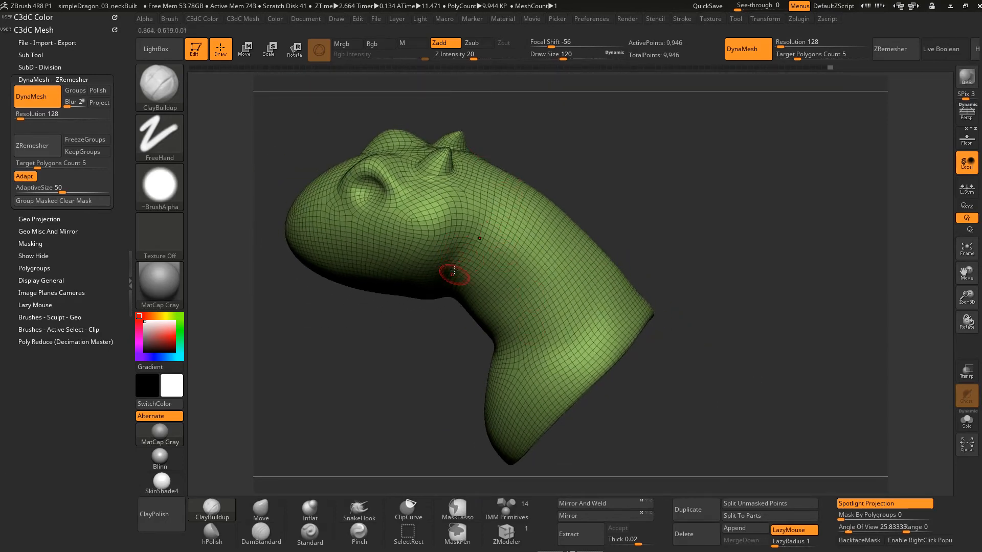
left_click_drag(456, 271, 459, 306)
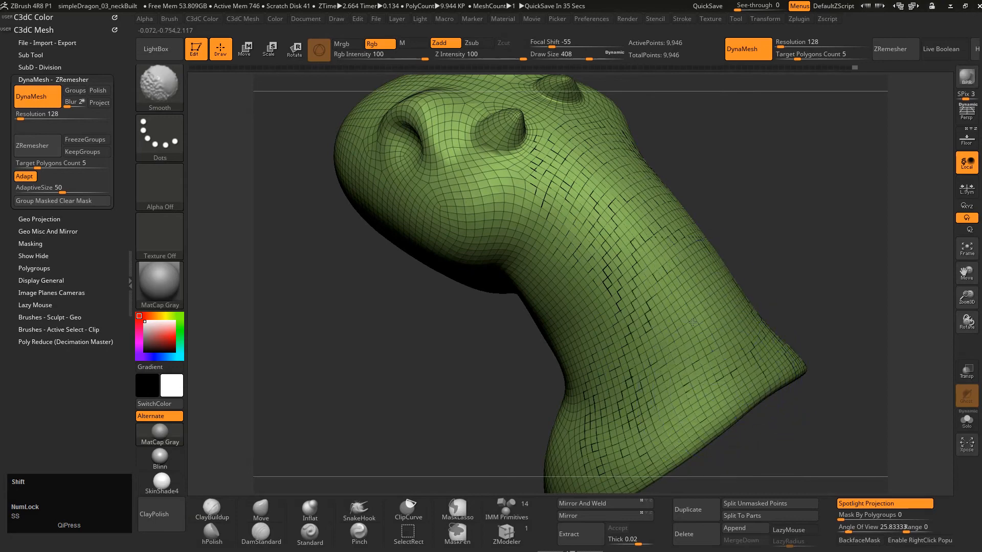
- Smooth the neck and under the jaw, then Move-push the back and side of the neck
left_click_drag(689, 323, 608, 307)
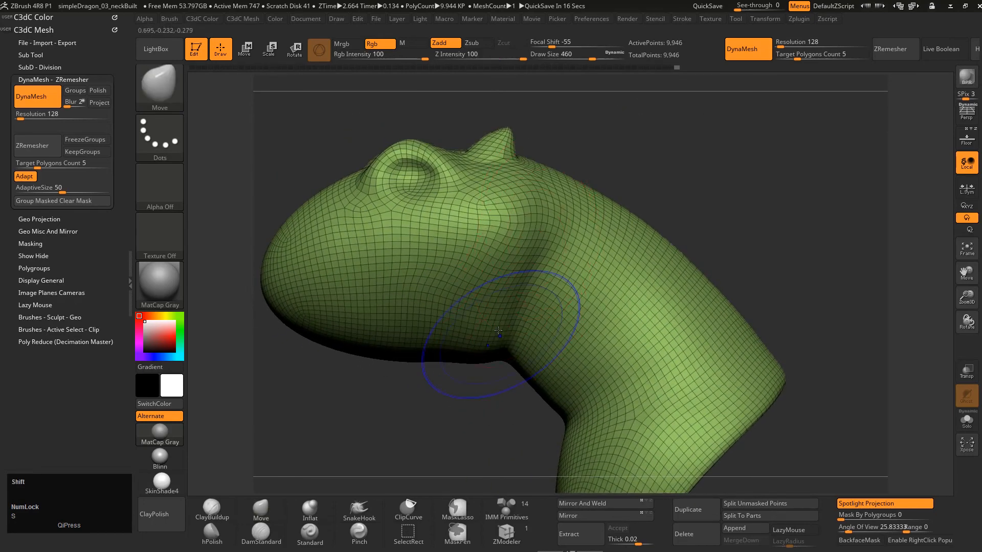
left_click_drag(497, 332, 470, 350)
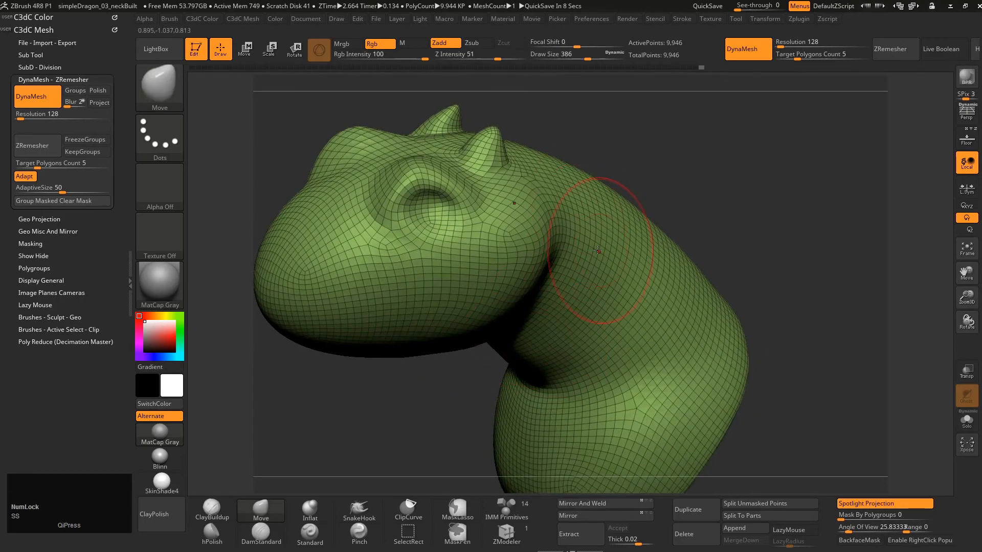
left_click_drag(594, 251, 580, 281)
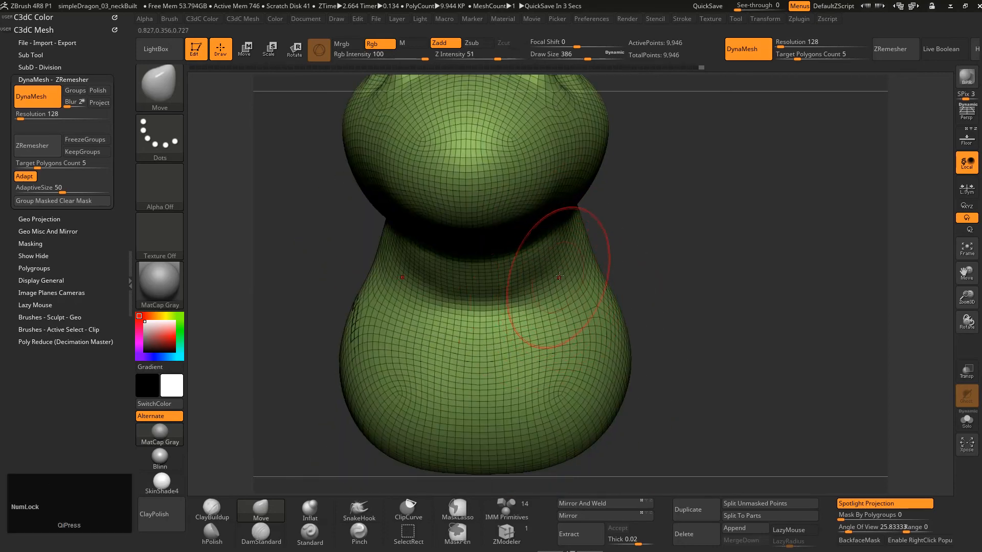
left_click_drag(559, 276, 670, 182)
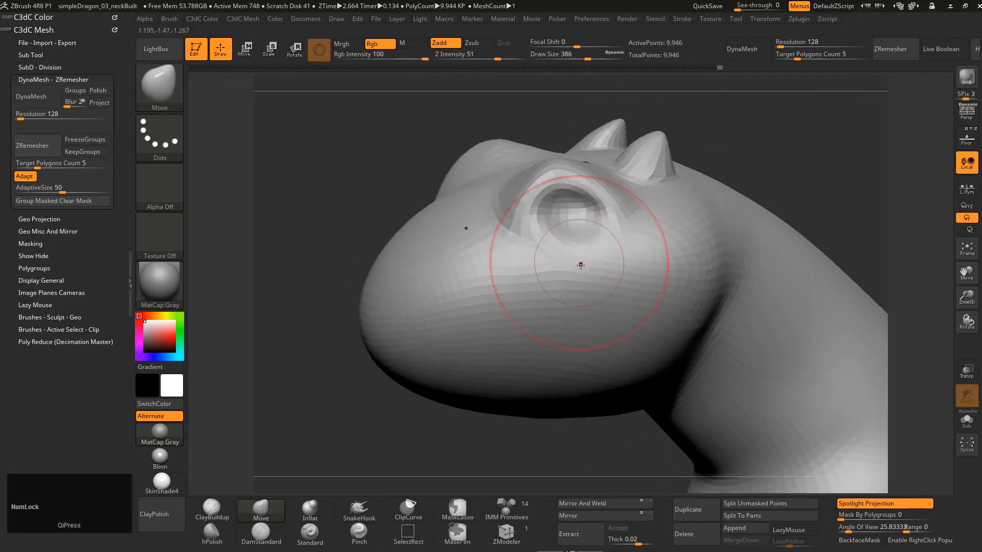
- Pull the eye socket, lower jaw and cheek below the eye into fuller shapes
left_click_drag(580, 265, 536, 320)
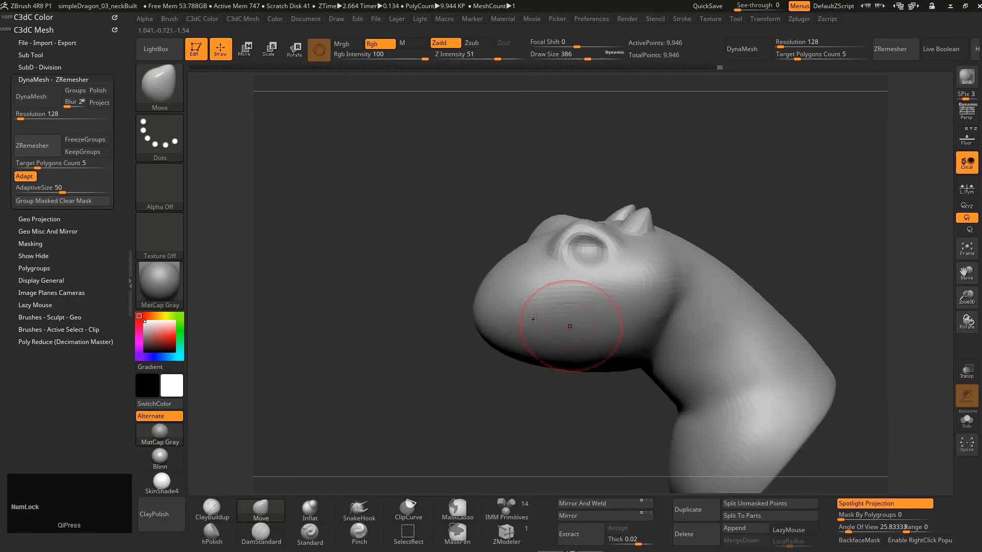
left_click_drag(536, 319, 604, 253)
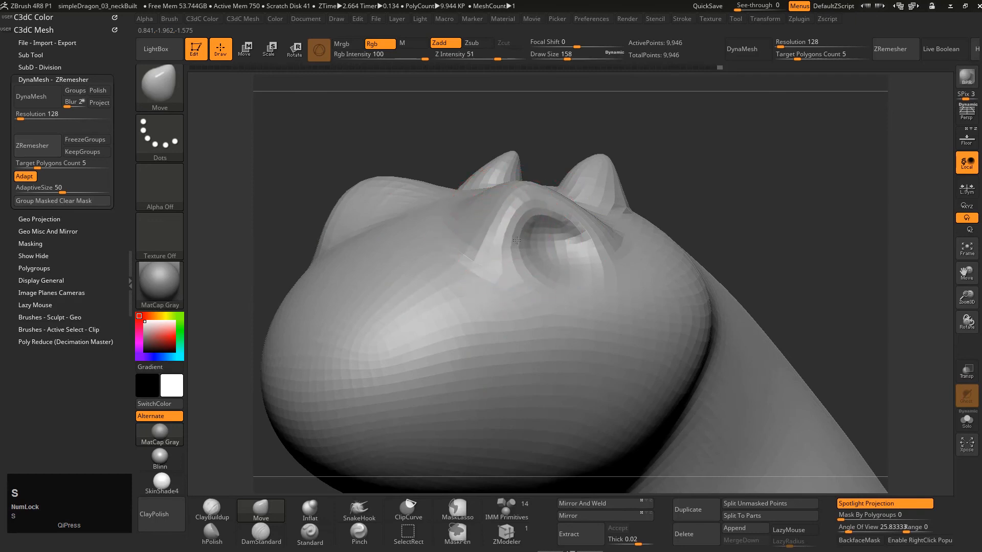
left_click_drag(516, 238, 510, 293)
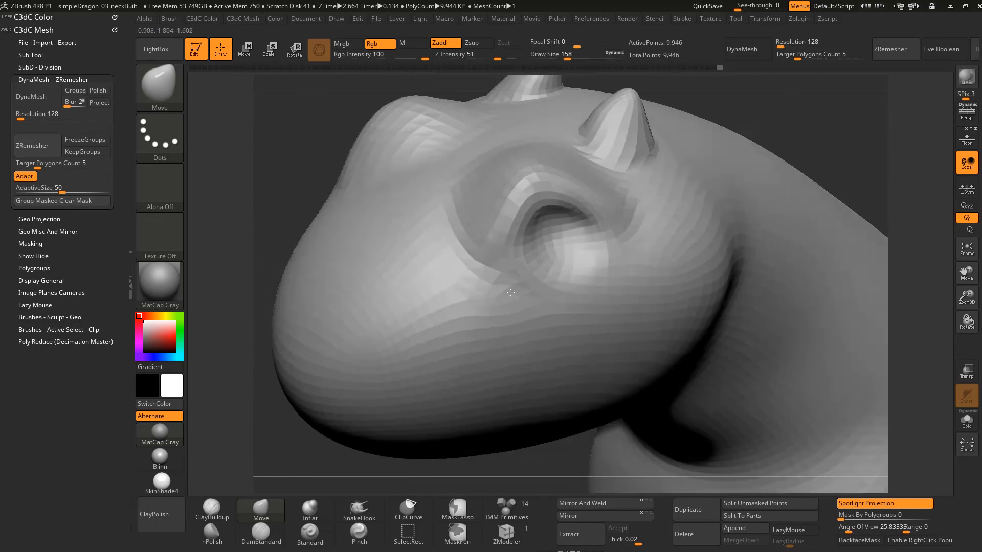